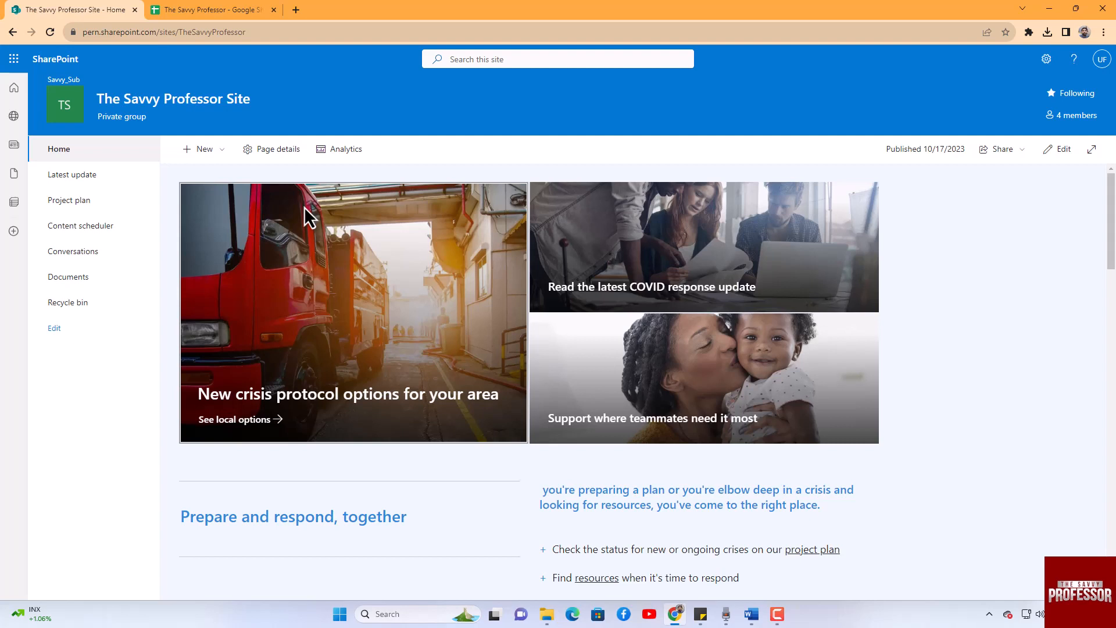
Open the site Settings panel from the gear icon on The Savvy Professor Site
right_click(161, 32)
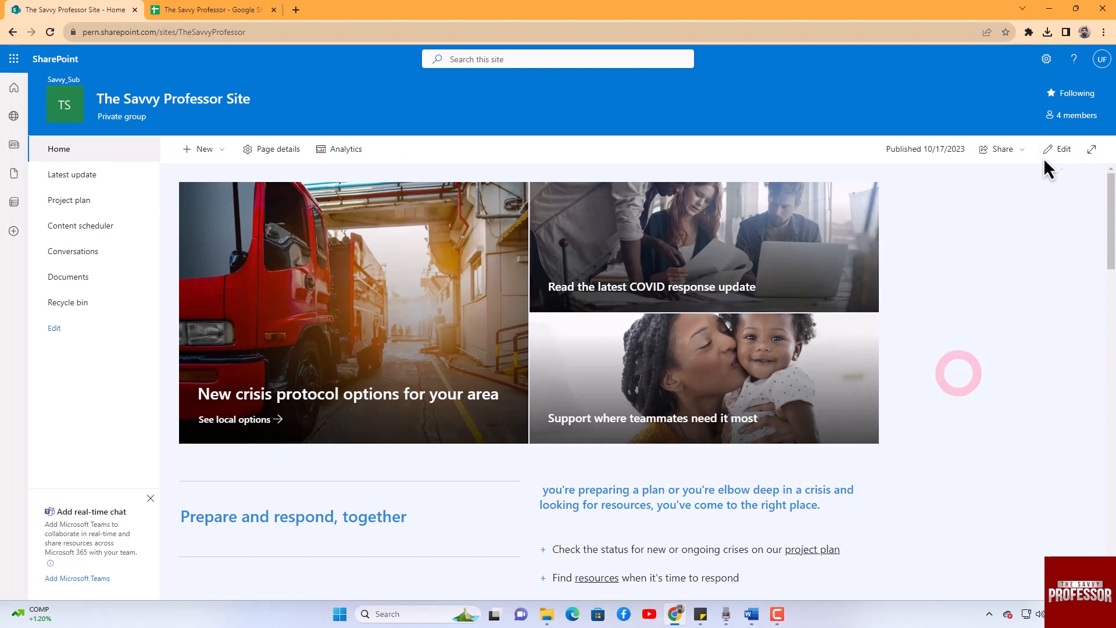
left_click(1046, 60)
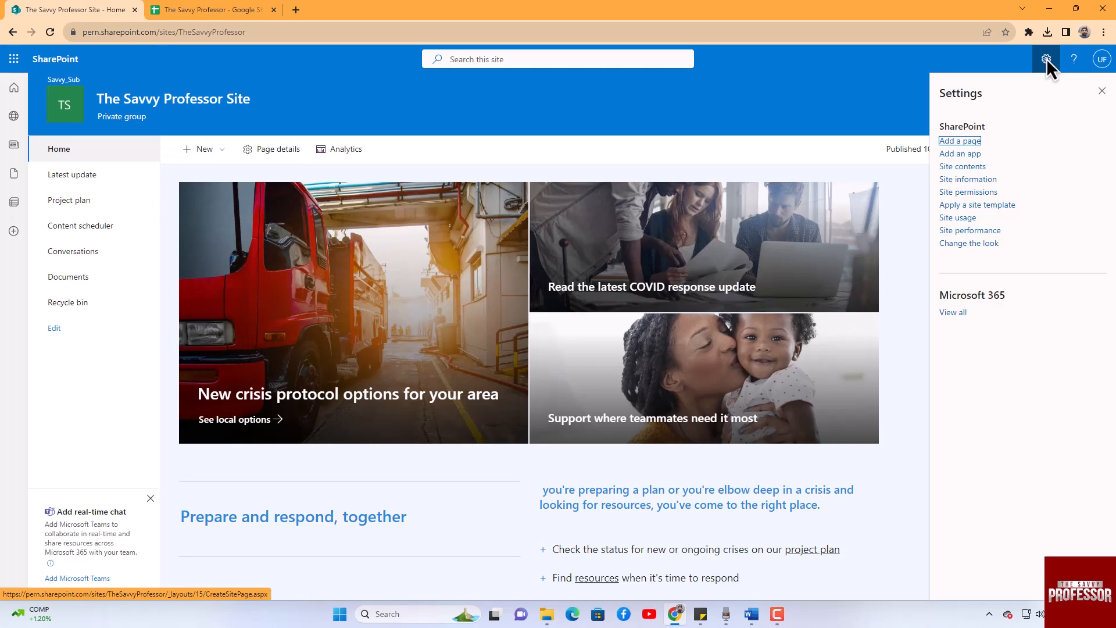
mouse_move(993, 190)
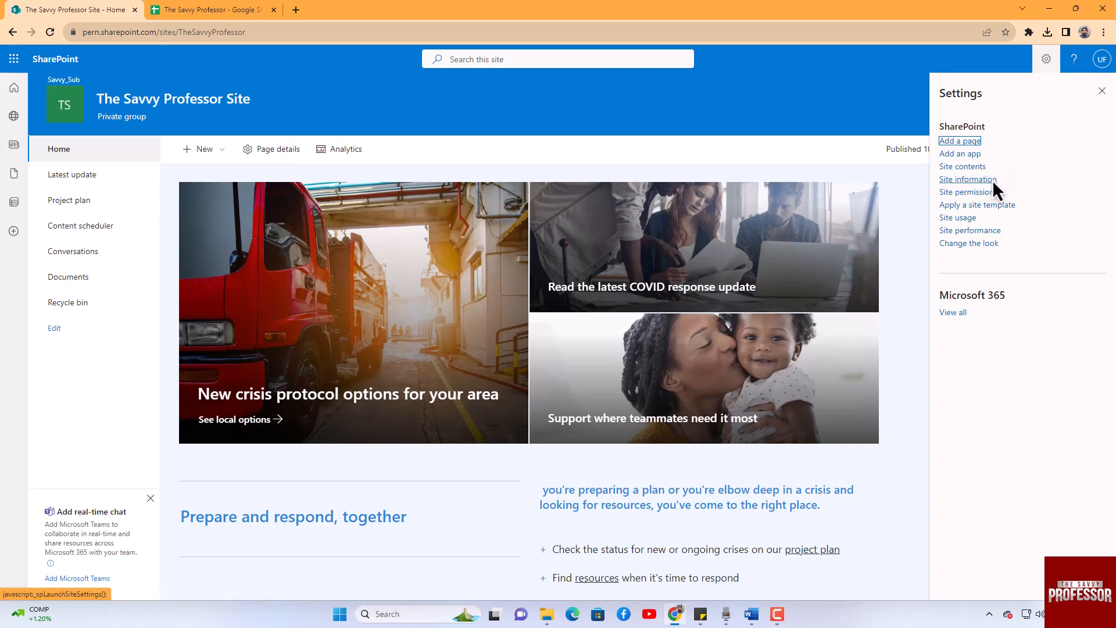
In Site information, trim the site name to 'The Savvy Professor' and save
left_click(967, 180)
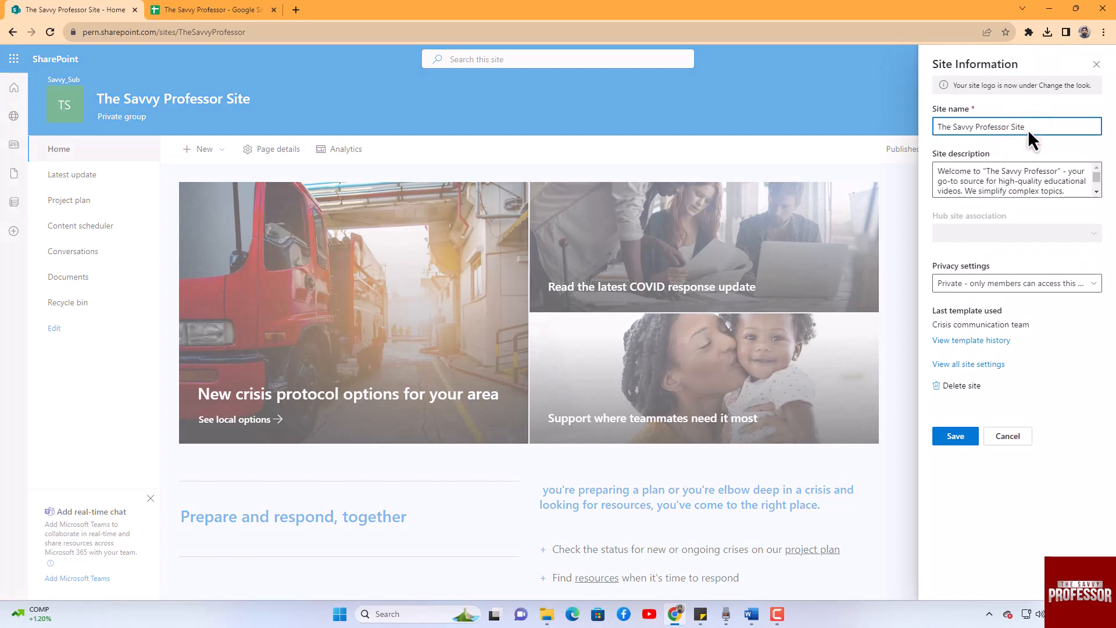
key("Backspace")
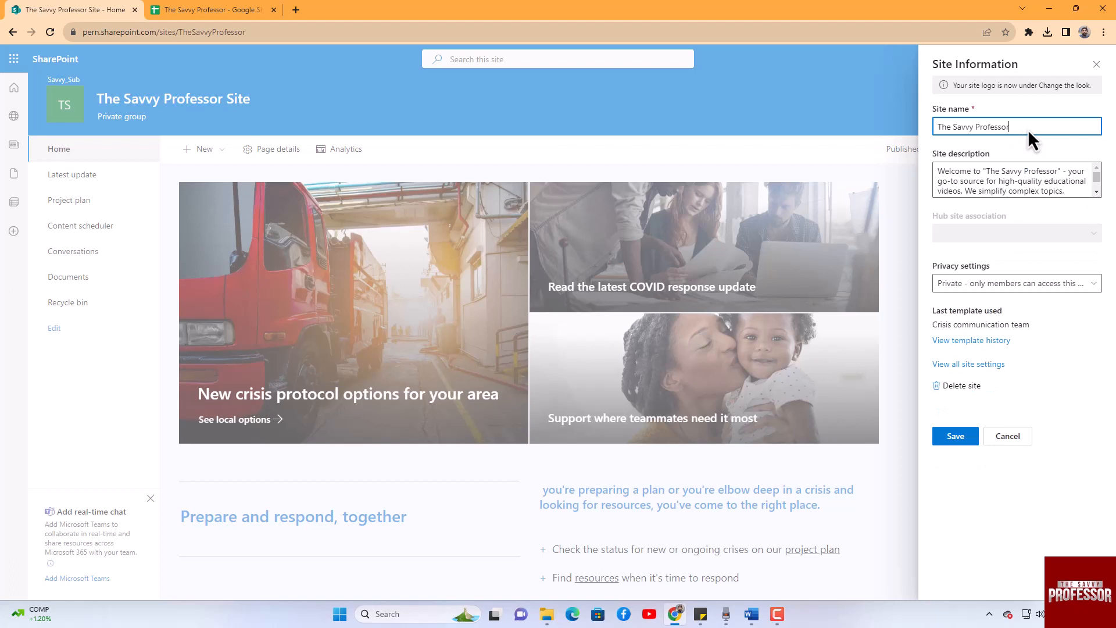
left_click(954, 436)
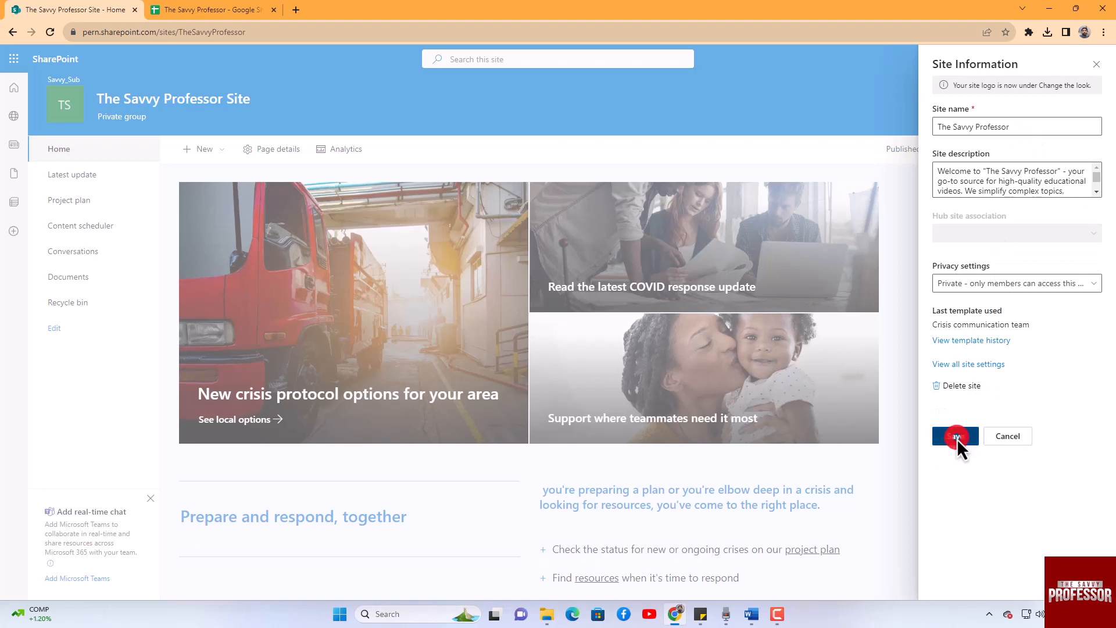
Confirm the save so the header shows 'The Savvy Professor'
left_click(955, 436)
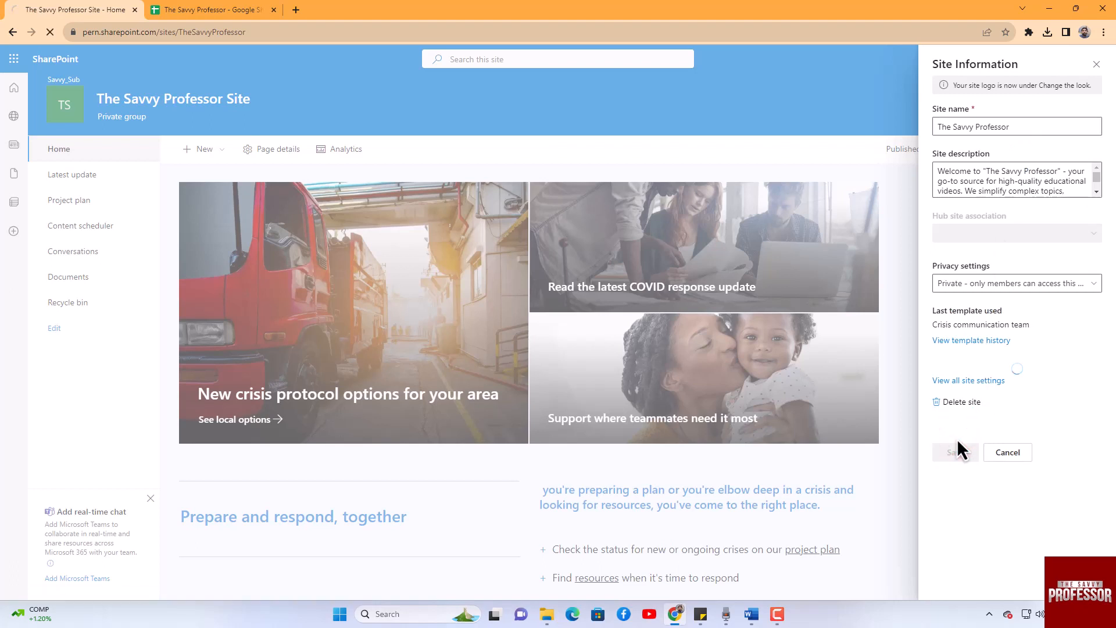
left_click(952, 452)
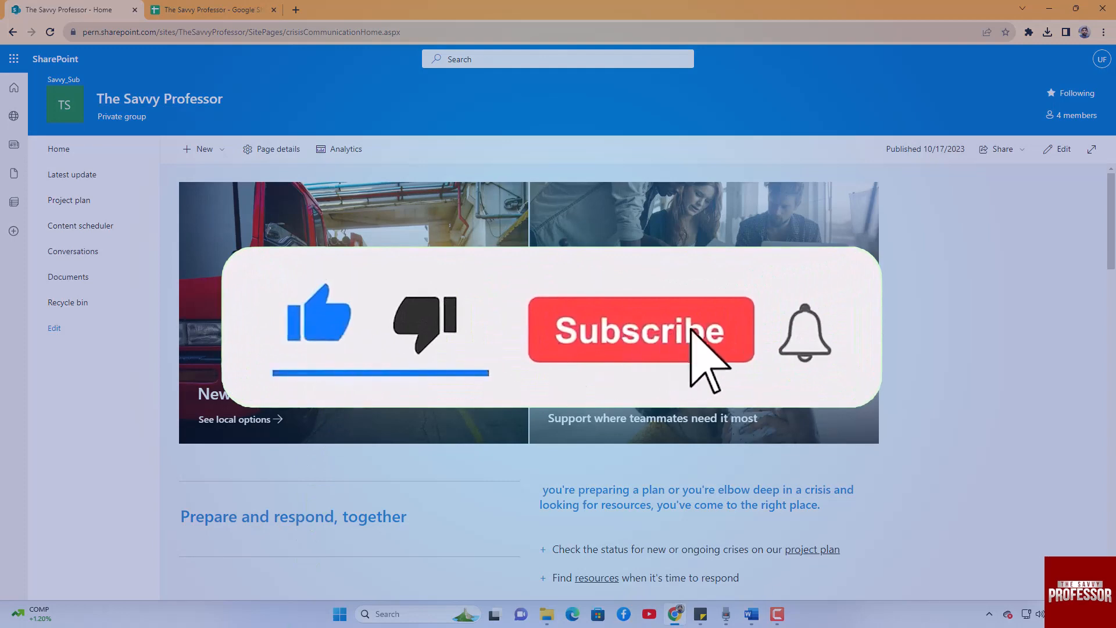
left_click(638, 329)
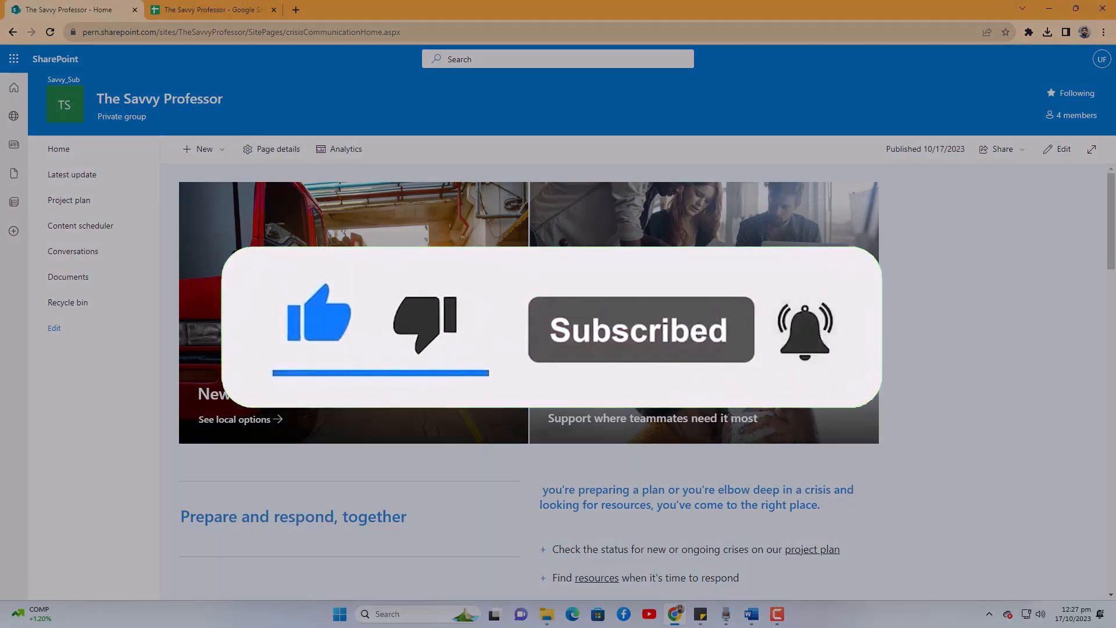